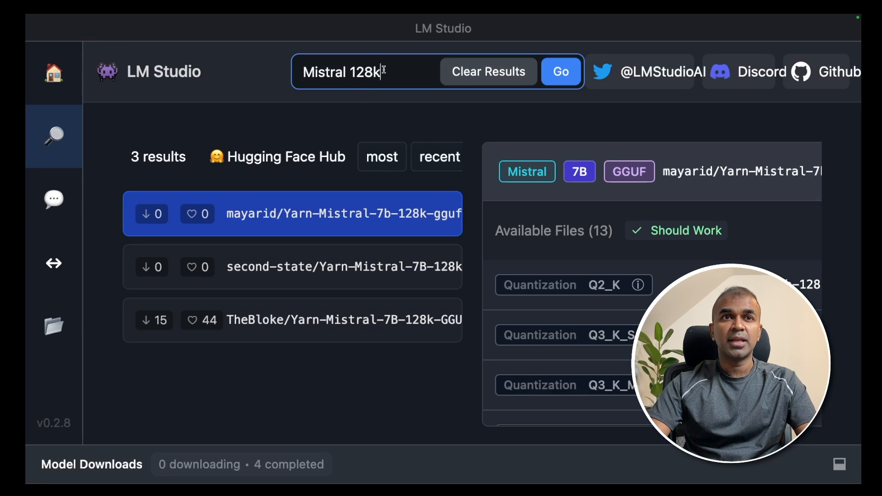
- Clone oobabooga/text-generation-webui, run start_macos.sh, and note the local URL 127.0.0.1:7860
triple_click(340, 72)
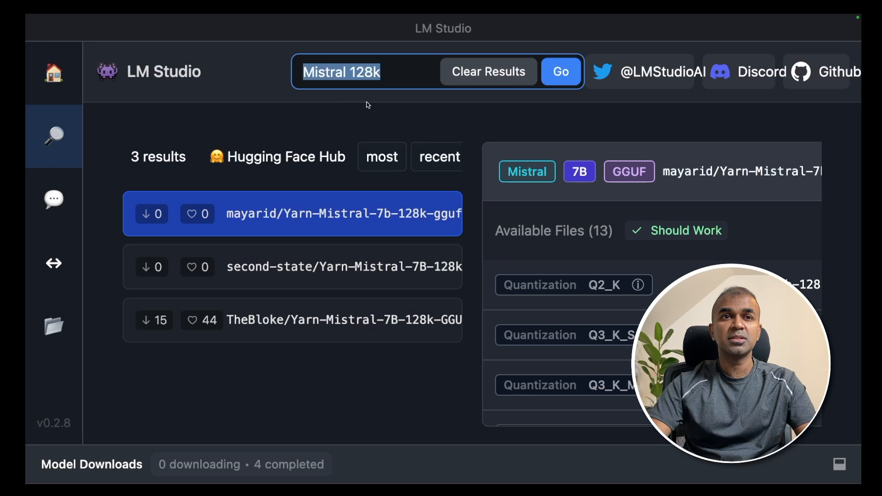
left_click(343, 319)
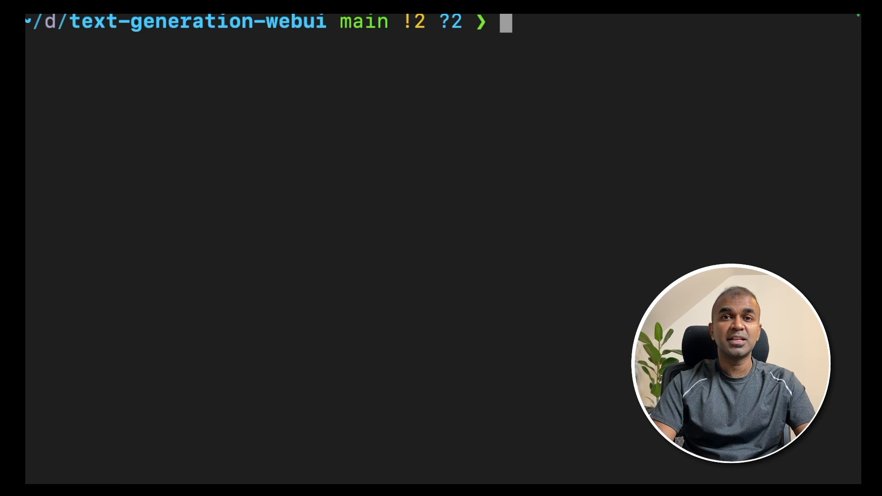
type("git clone https://github.com/oobabooga/text-generation-webui")
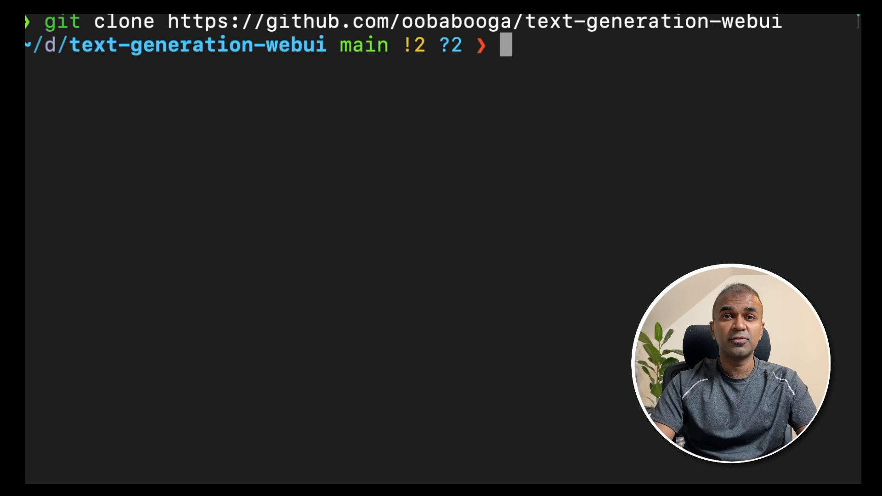
type("bash start_macos.sh")
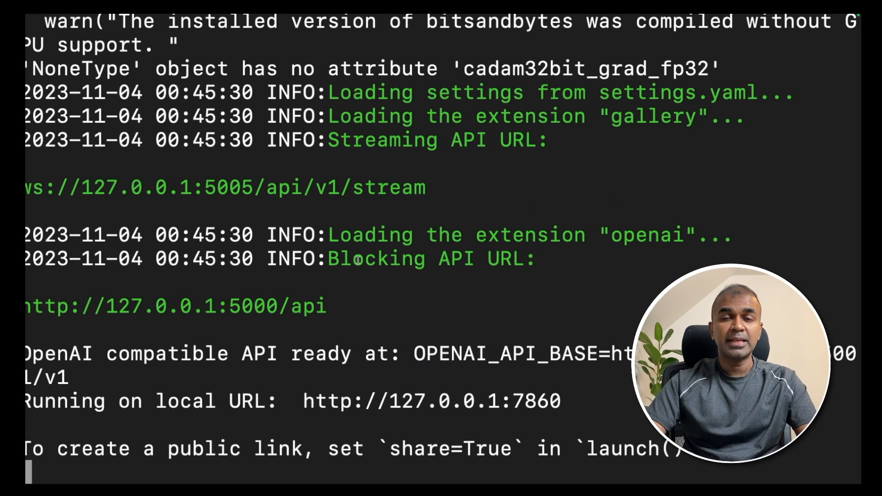
double_click(316, 401)
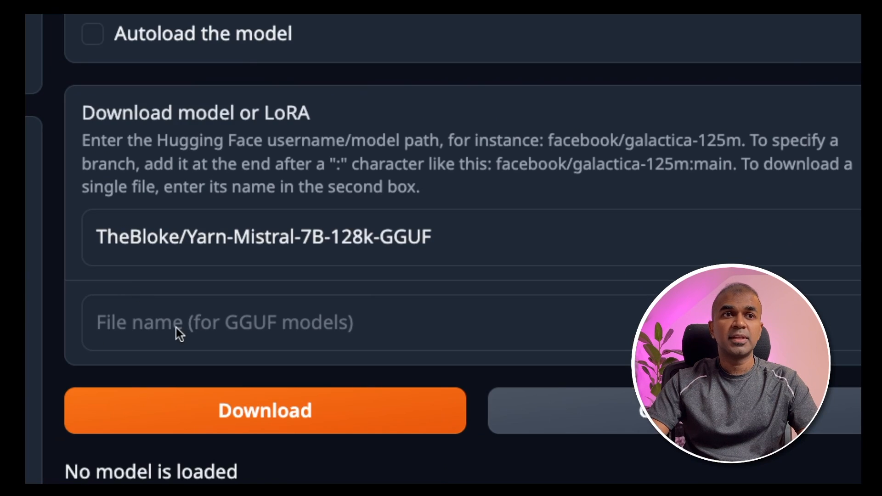
- Enter file name yarn-mistral-7b-128k.Q4_K_M.gguf for the TheBloke/Yarn-Mistral-7B-128k-GGUF download
type("yarn-mistral-7b-128k.Q4_K_M.gguf")
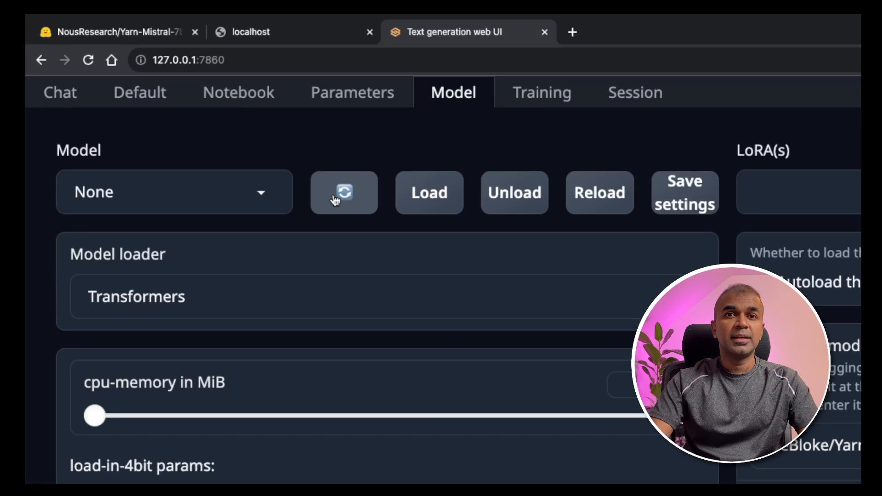
- Refresh the model list, select yarn-mistral-7b-128k.Q4_K_M.gguf with llama.cpp, and go to Chat
left_click(174, 192)
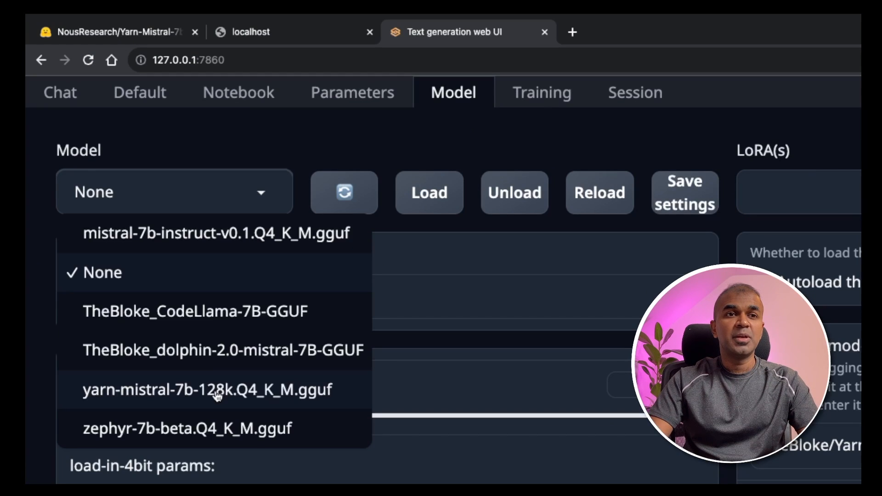
left_click(208, 389)
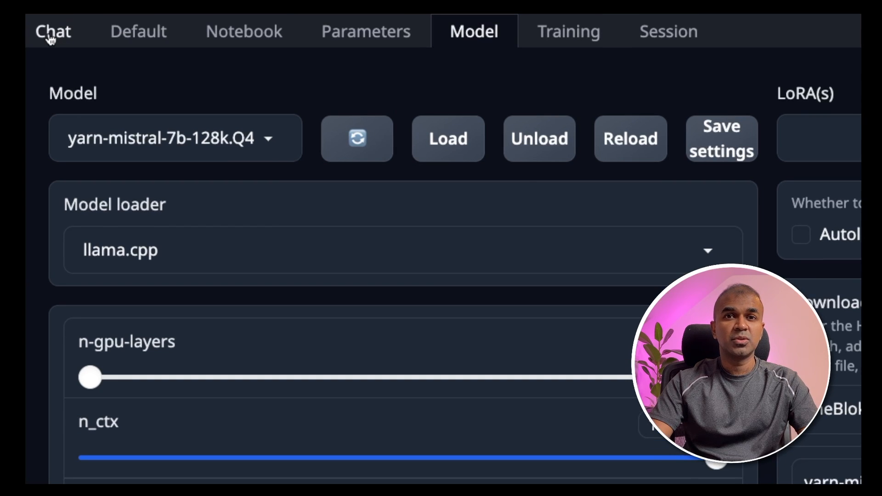
left_click(53, 32)
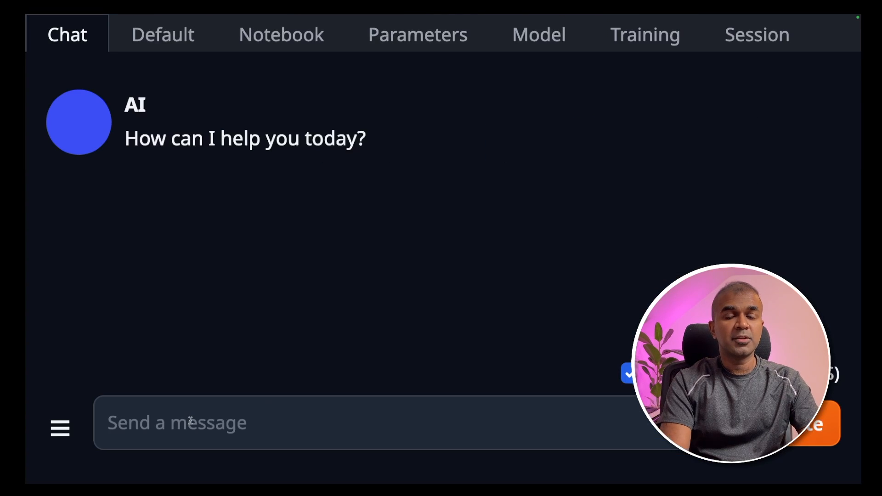
- Ask the model '5 + 3' and whether to take an umbrella when it's raining
type("5")
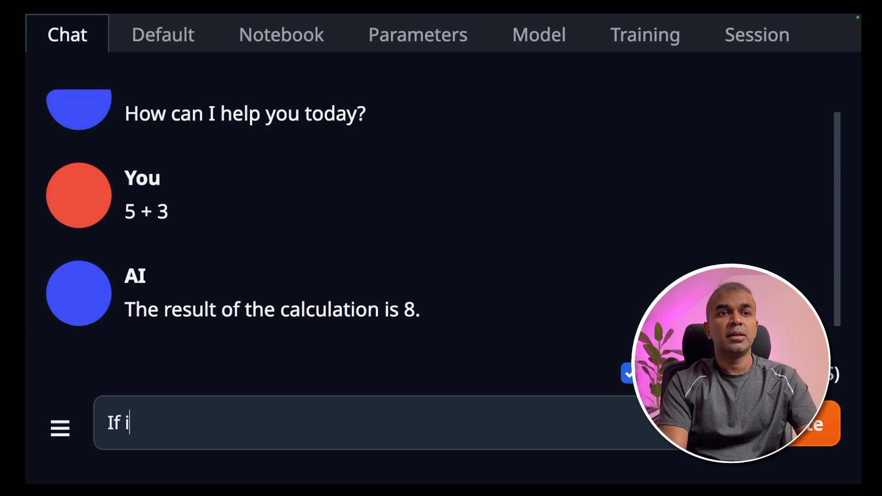
type("t's raining should")
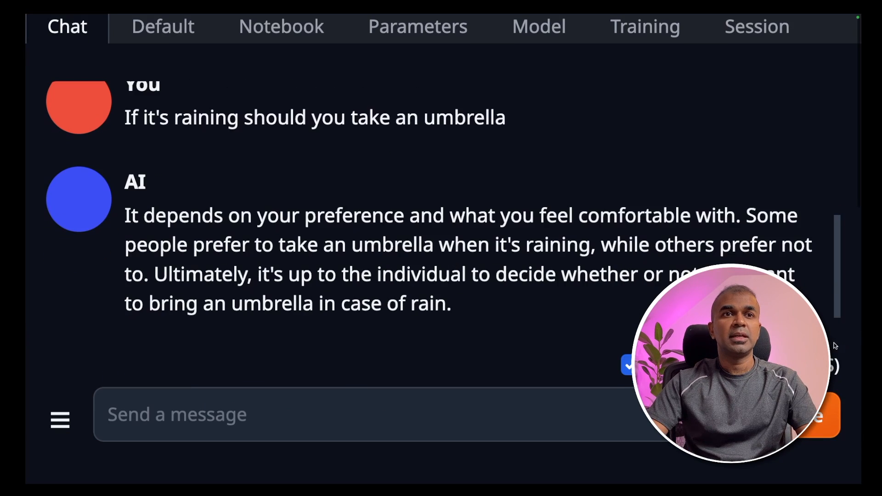
scroll("down", 3)
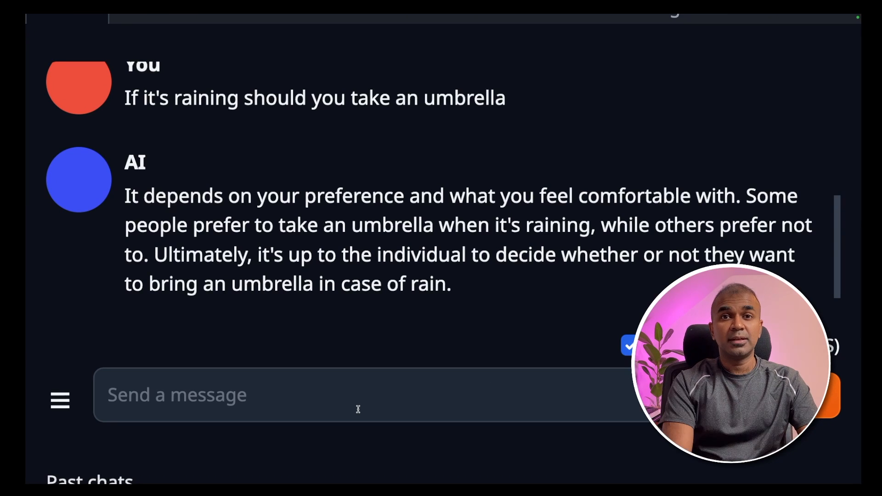
- Ask 'If all roses are flowers, are all flowers roses' and 'Correct the sentence: She don't know'
type("If all roses are flowers")
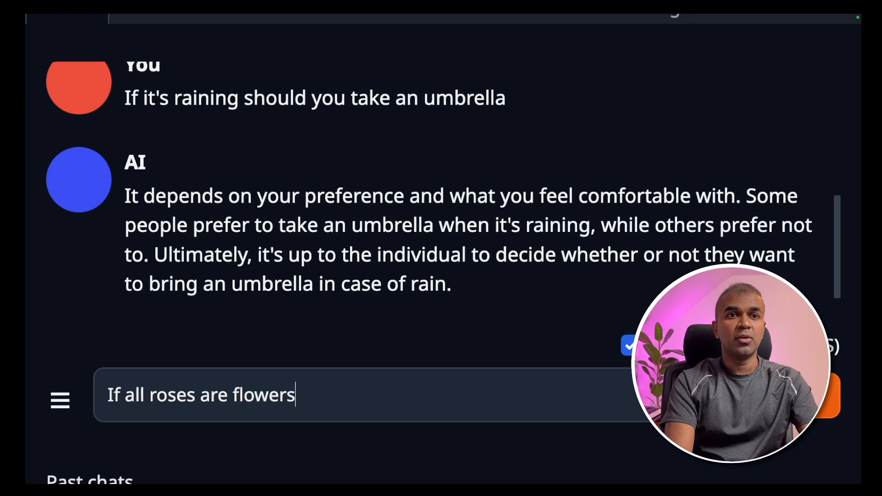
type(", are all")
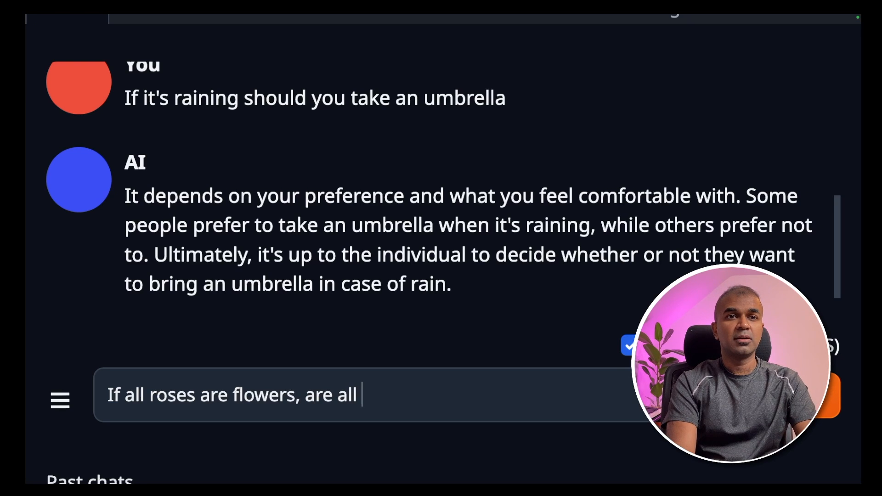
type("flowers are r")
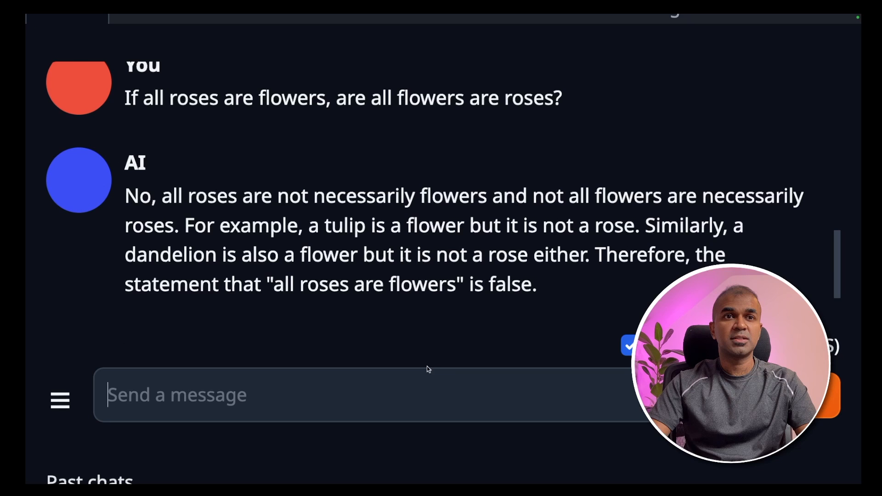
type("Correct the sentence:")
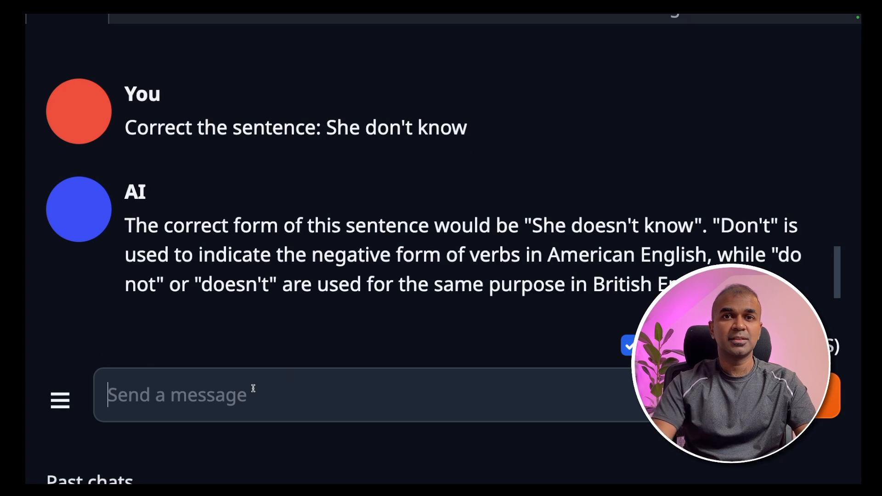
- Ask for a Python factorial function, review the code reply, and begin typing 'Who is the primi'
type("W")
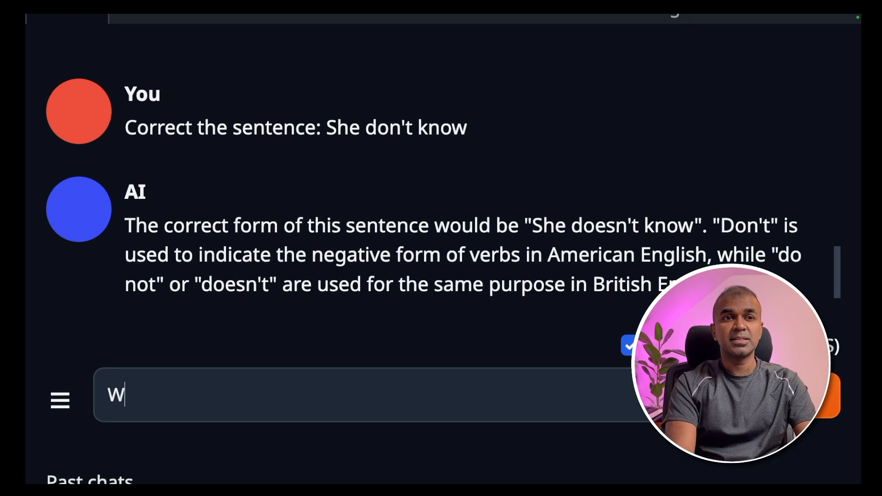
type("rite a python function")
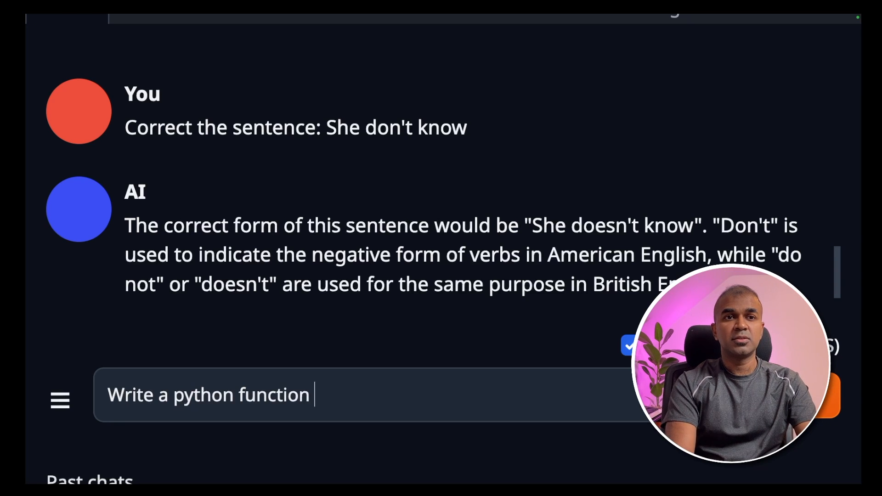
type("to find the factor")
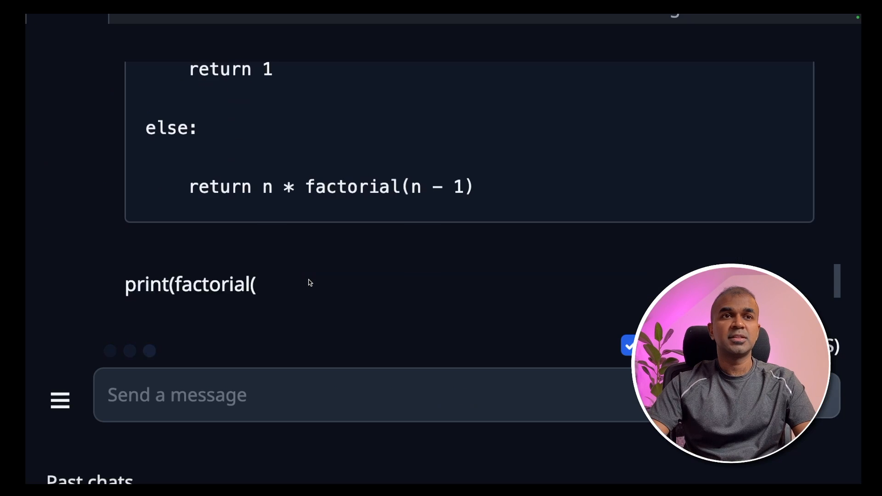
scroll("down", 3)
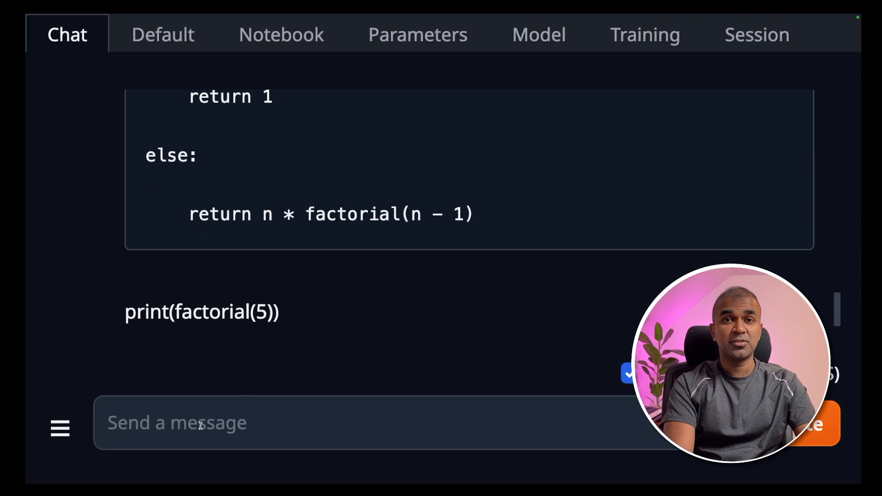
type("Who is the primi")
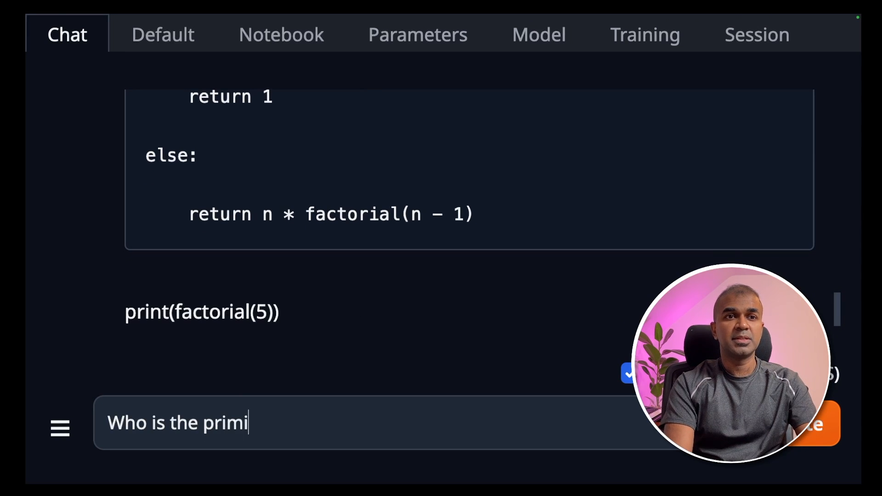